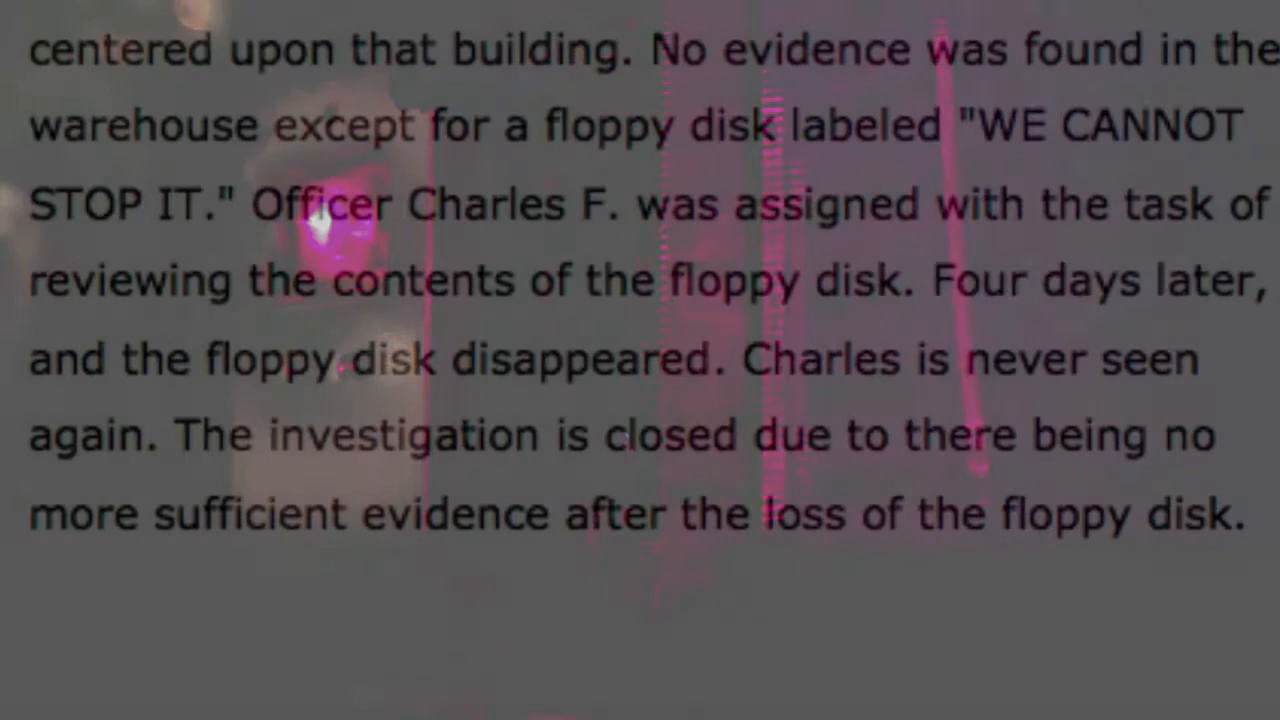
scroll("down", 3)
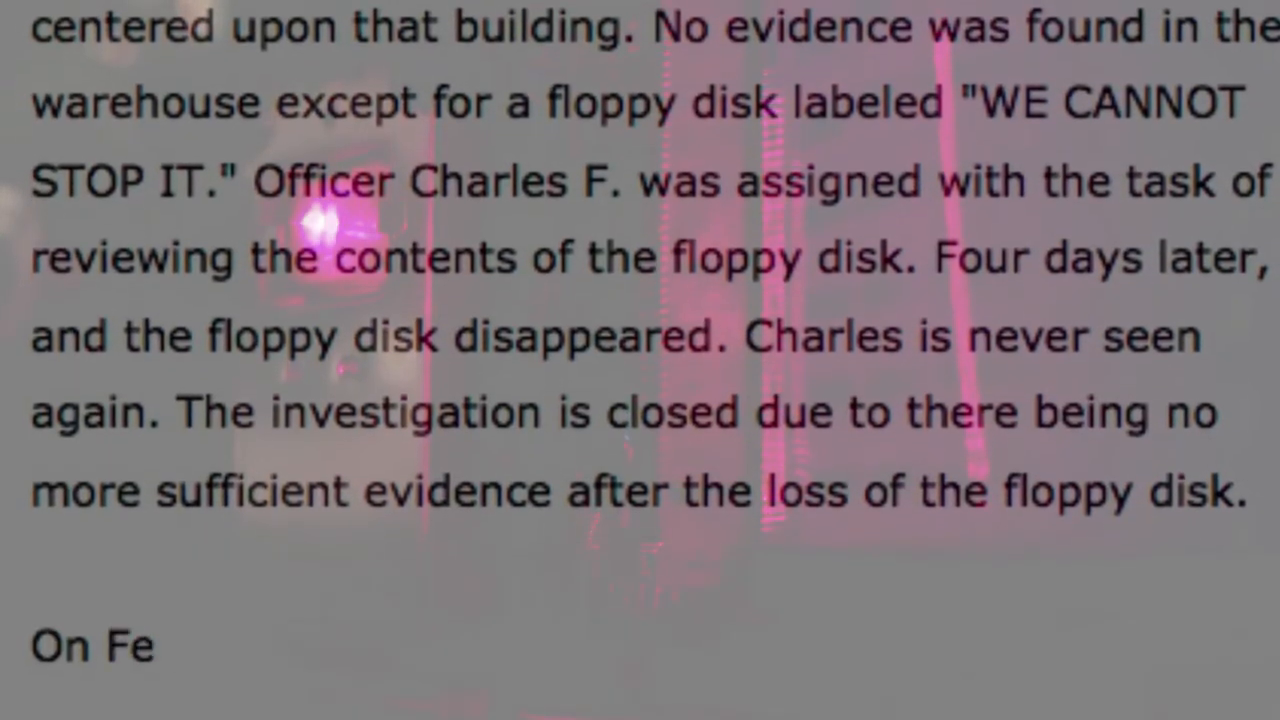
type("bruary 28,")
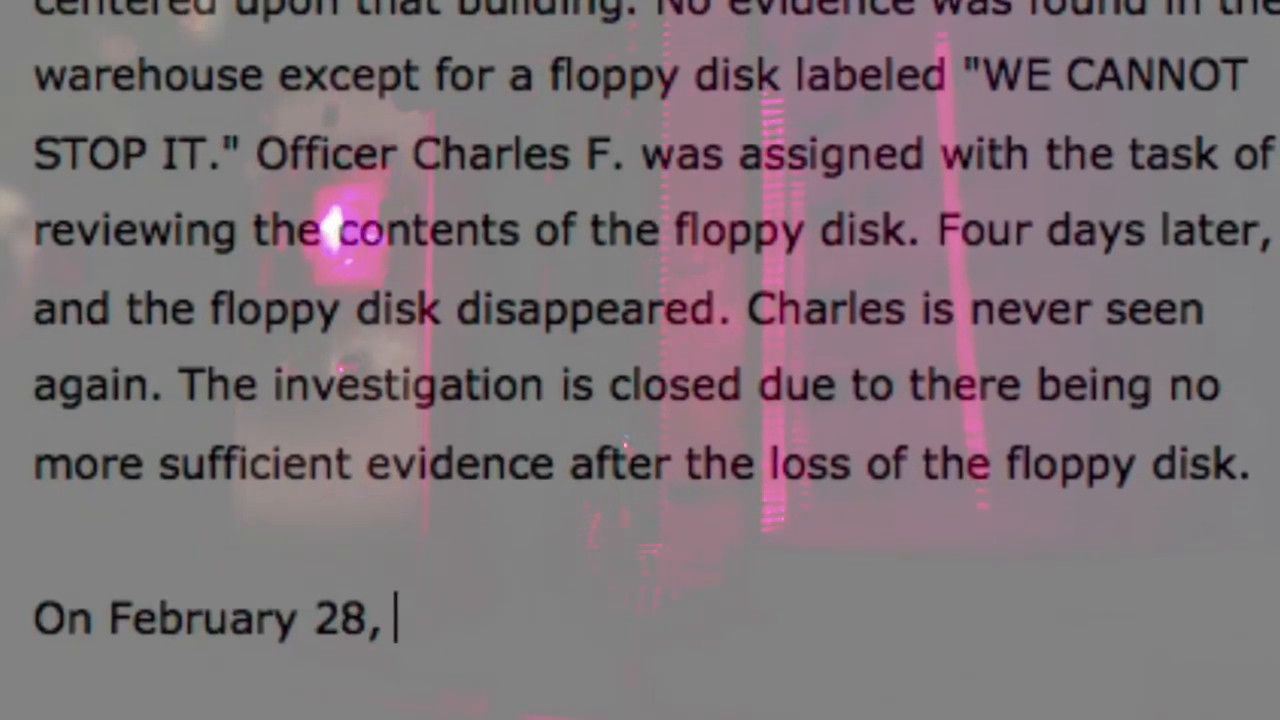
type("1994, Harriet G. of Al")
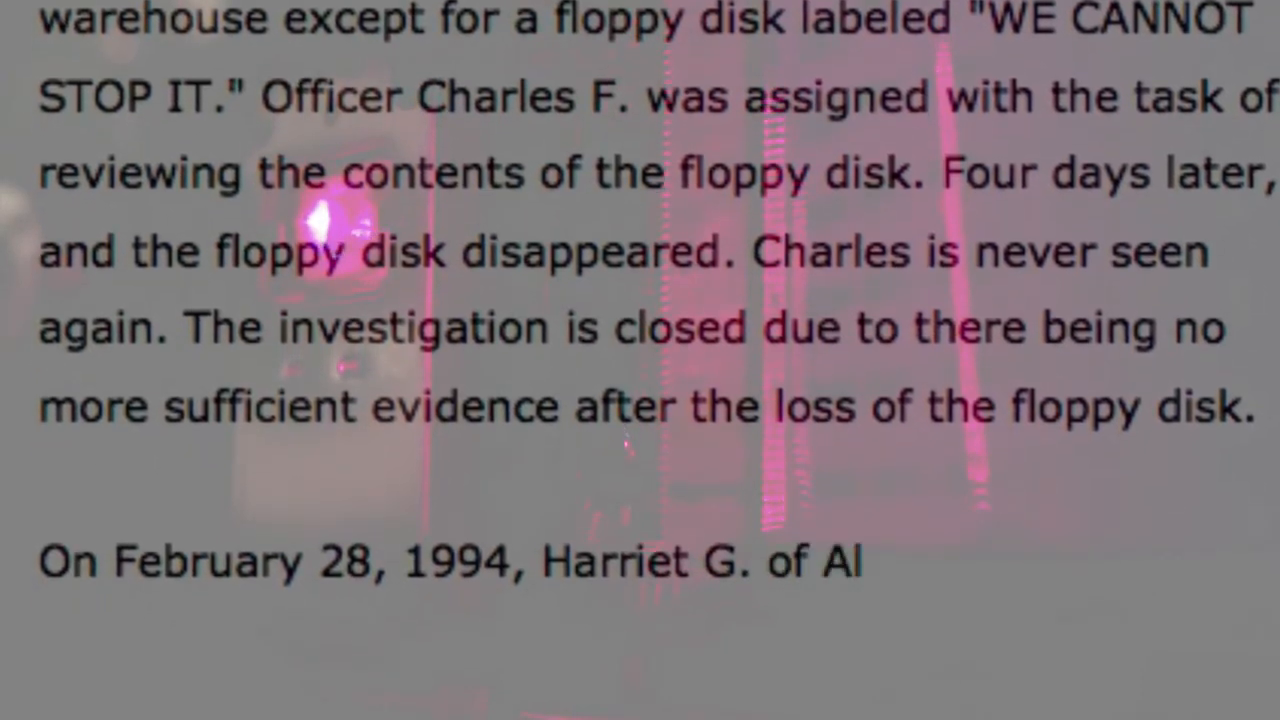
type("abama")
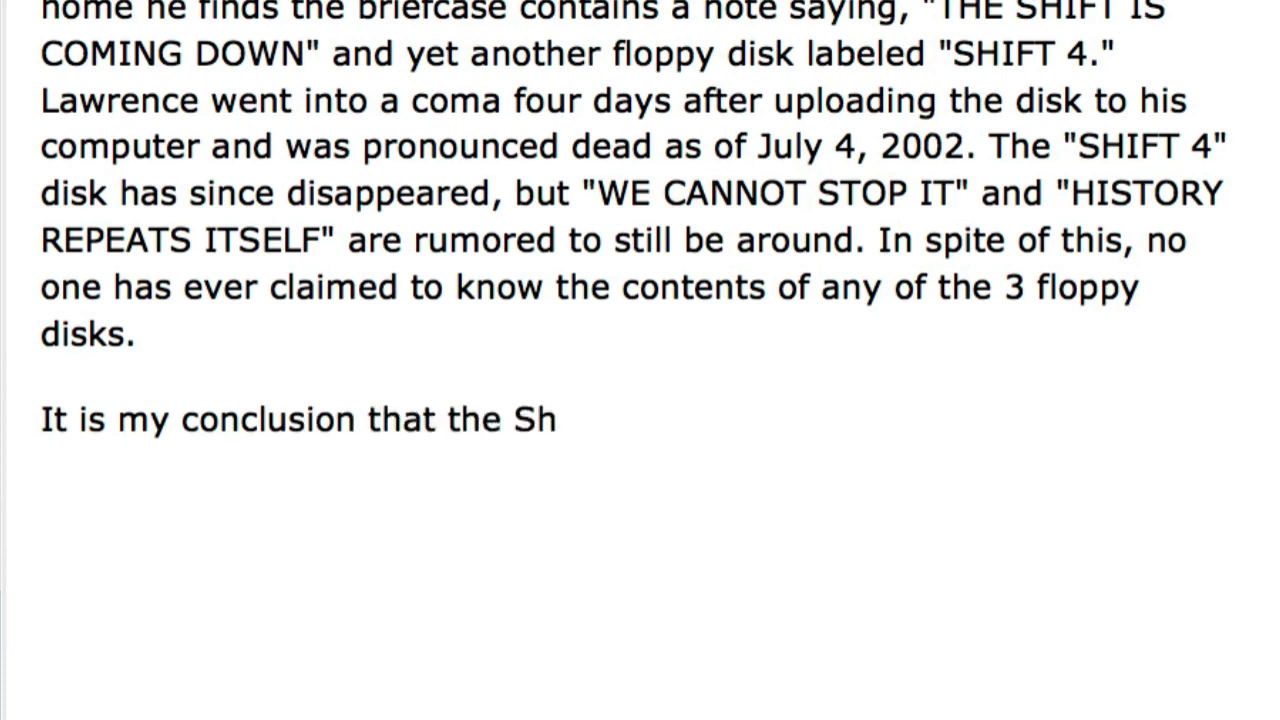
type("ift is only a myth. P")
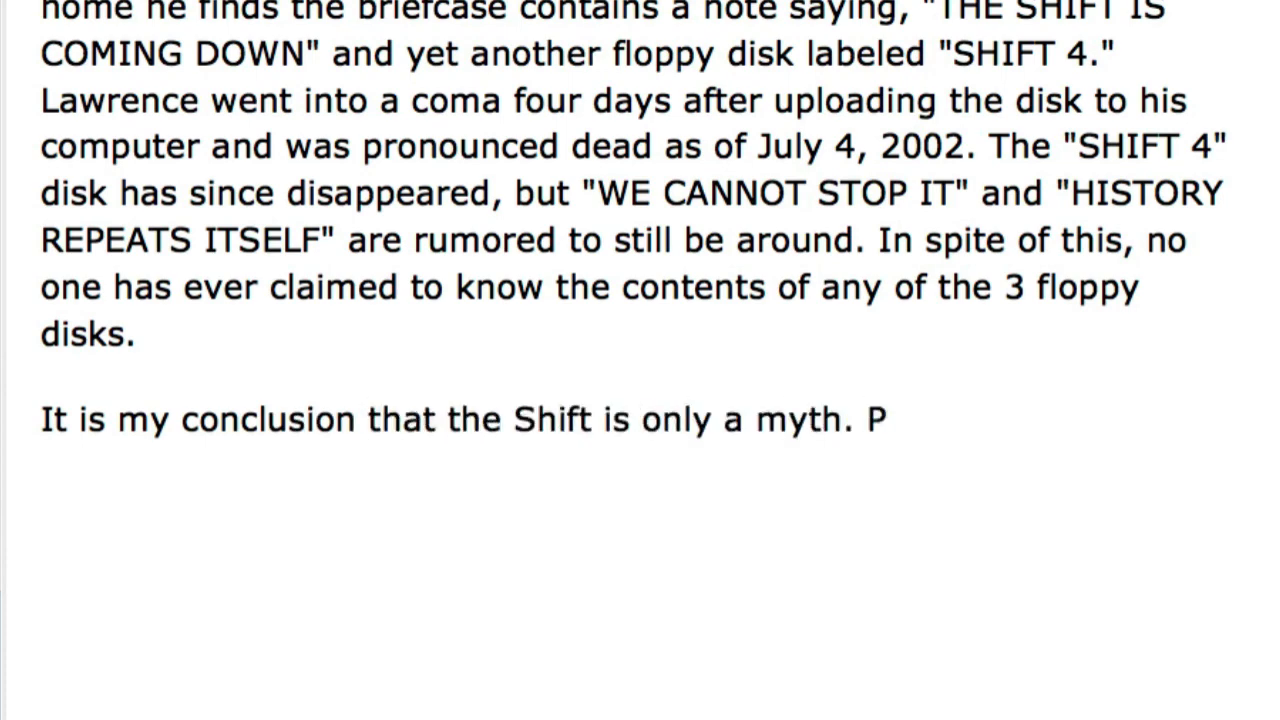
type("lease ignore this thread and move al")
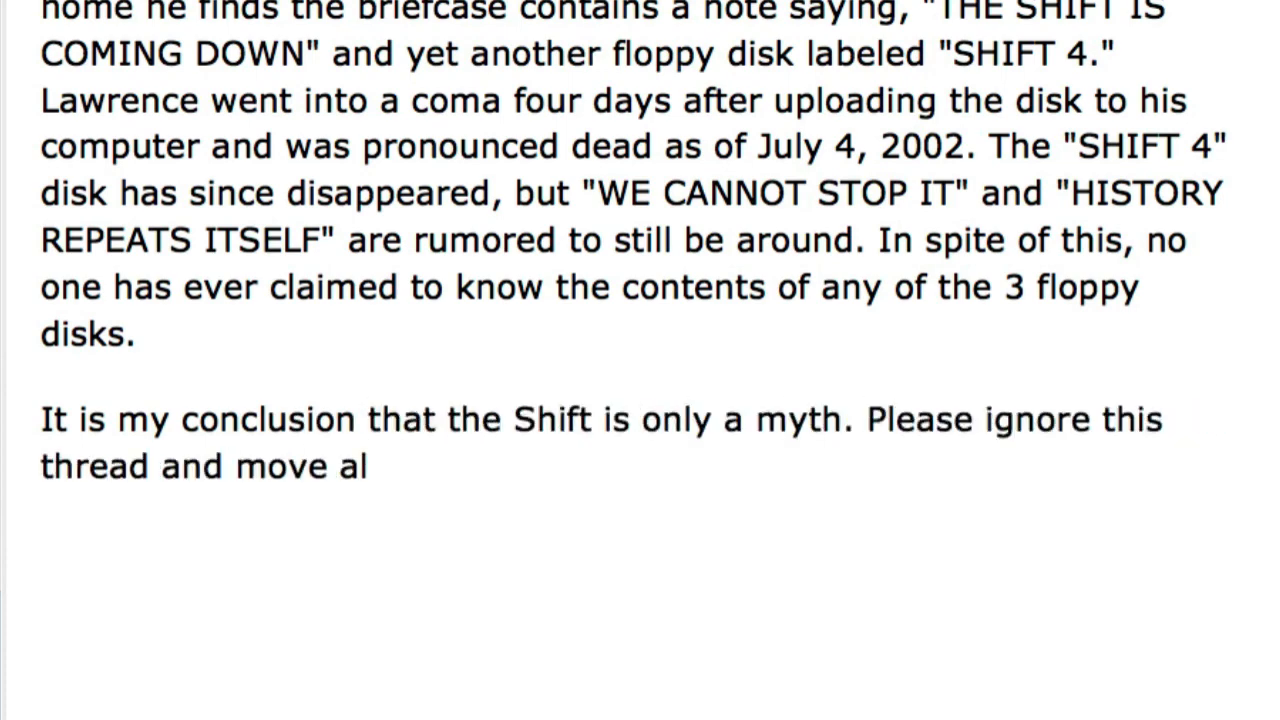